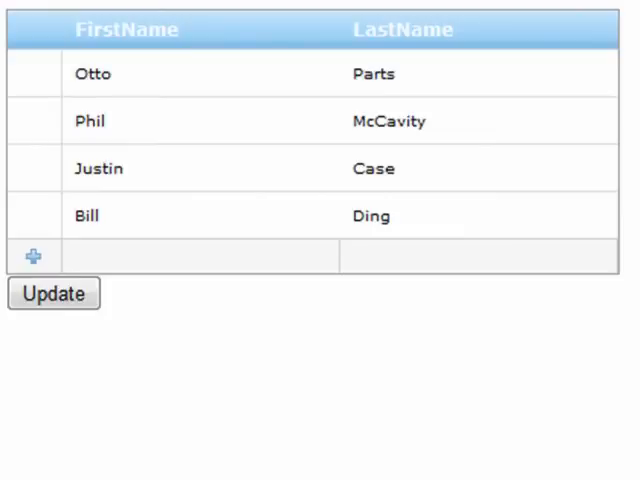
mouse_move(130, 270)
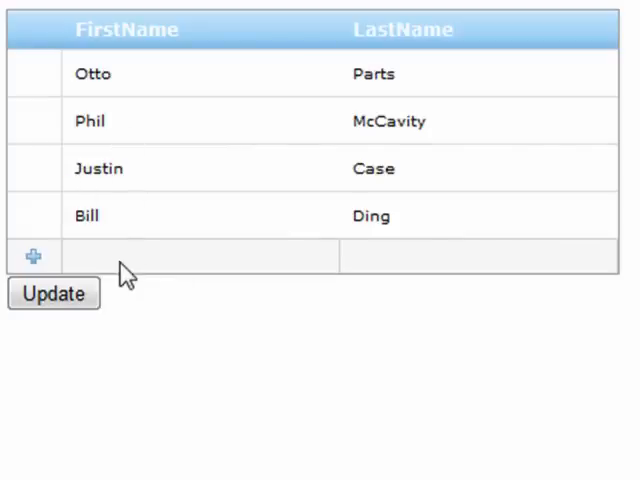
- Add Jim Nasium in the new row and delete the Justin Case row
text(Jim)
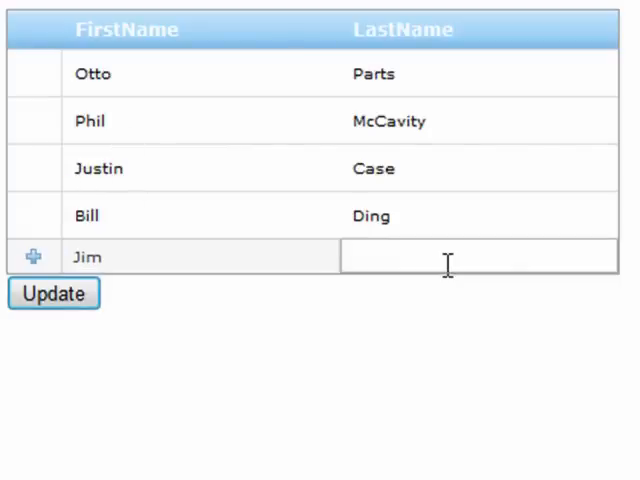
text(Nasium)
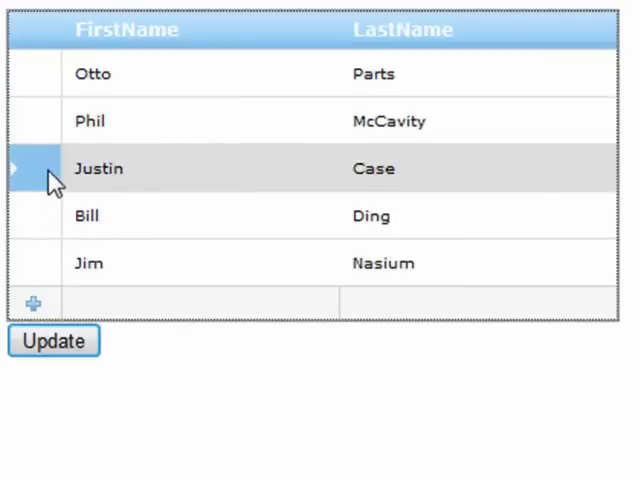
click(12, 168)
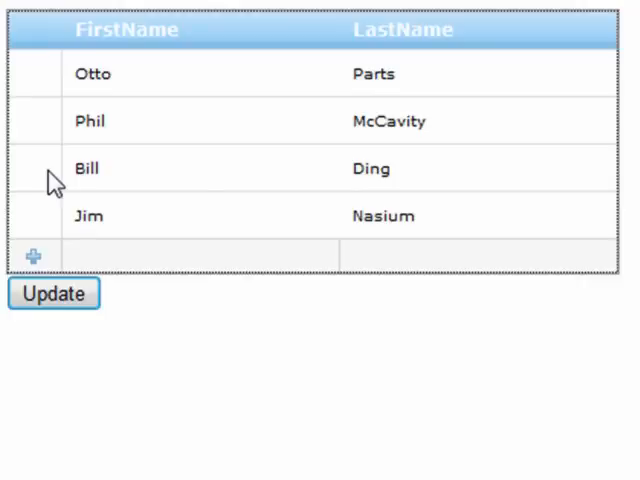
- Rename Phil to Phillip and overwrite Bill's last name with junk text
click(90, 120)
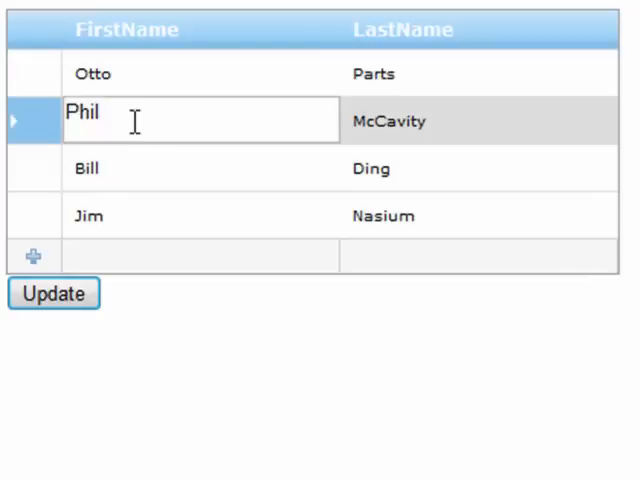
text(lli)
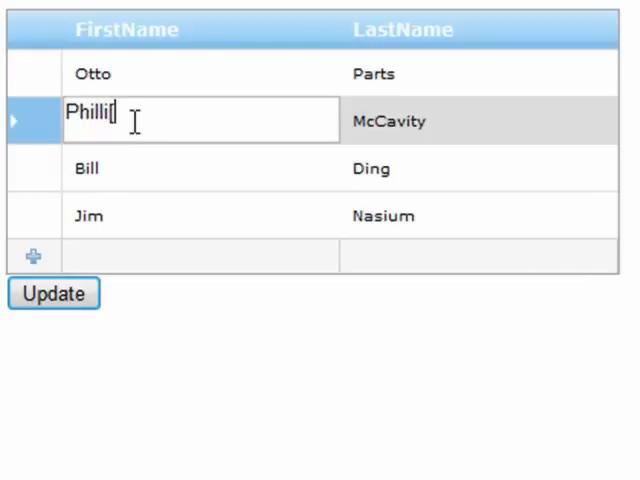
text(p)
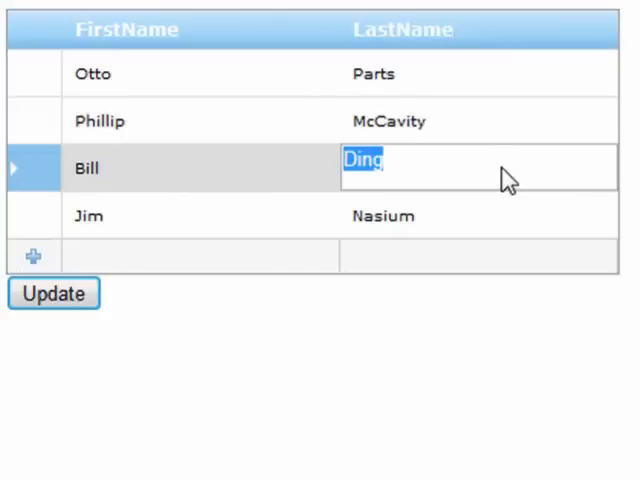
text(kl;jadflkj)
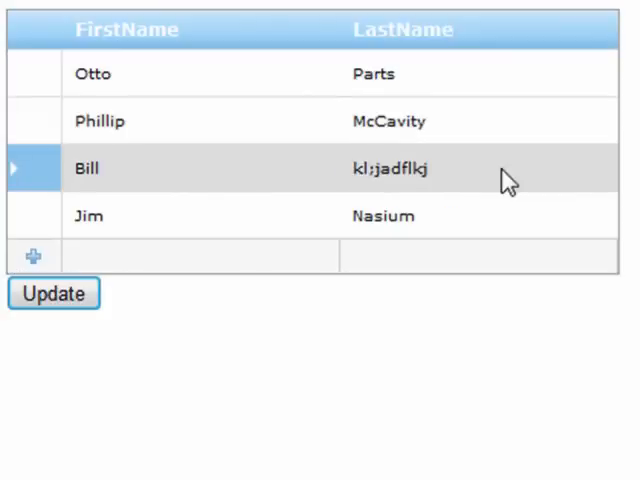
mouse_move(104, 232)
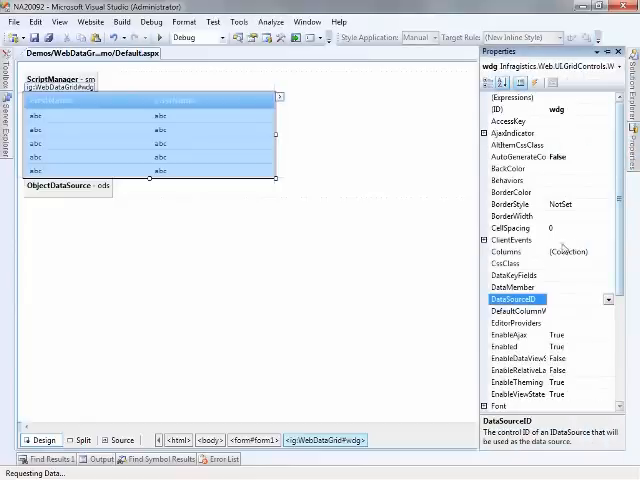
- Set the WebDataGrid's DataKeyFields property to id
click(516, 276)
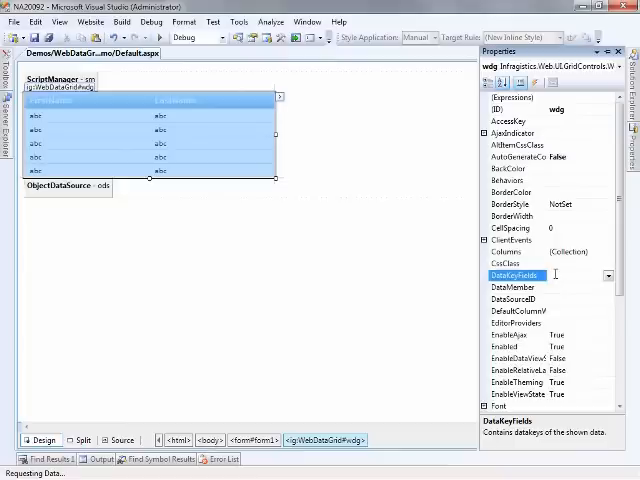
text(id)
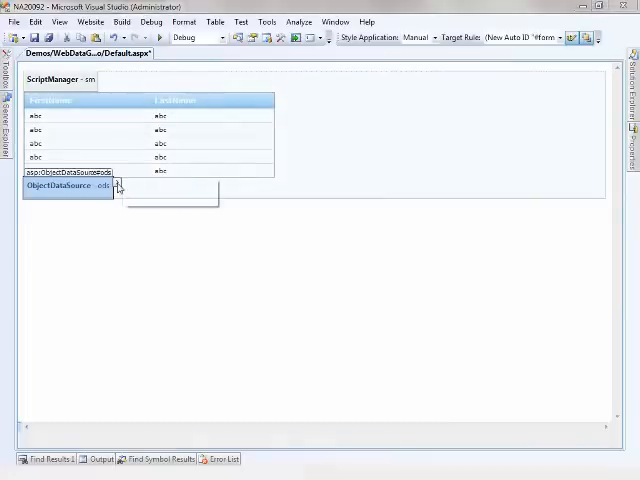
- Choose PersonRepository as the business object with GetAll as the select method
click(116, 188)
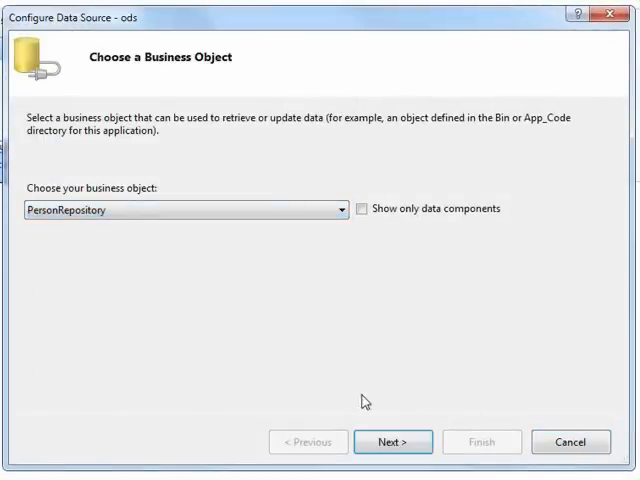
click(392, 440)
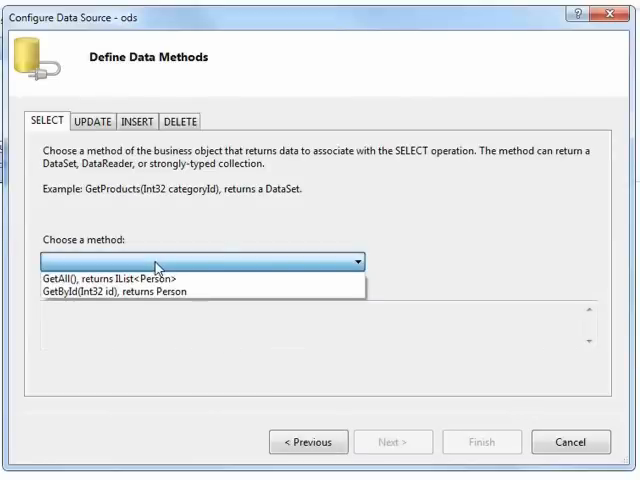
click(116, 262)
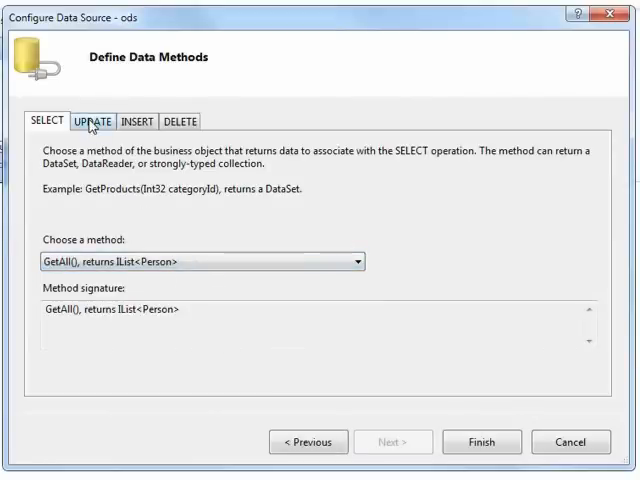
click(92, 120)
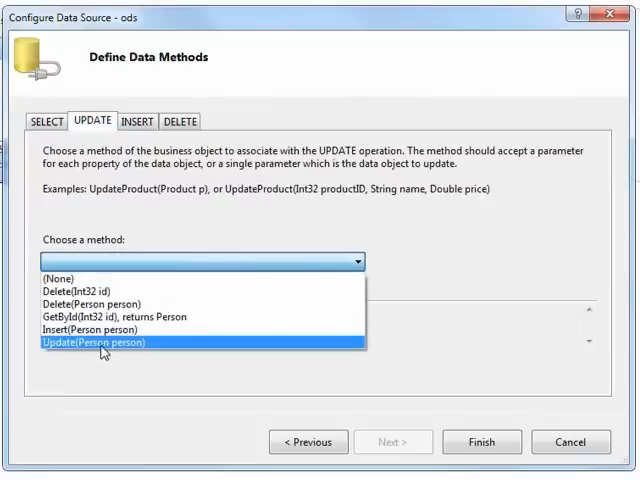
- Assign Update(Person), Insert(Person) and Delete(Int32 id) methods and finish the wizard
click(136, 120)
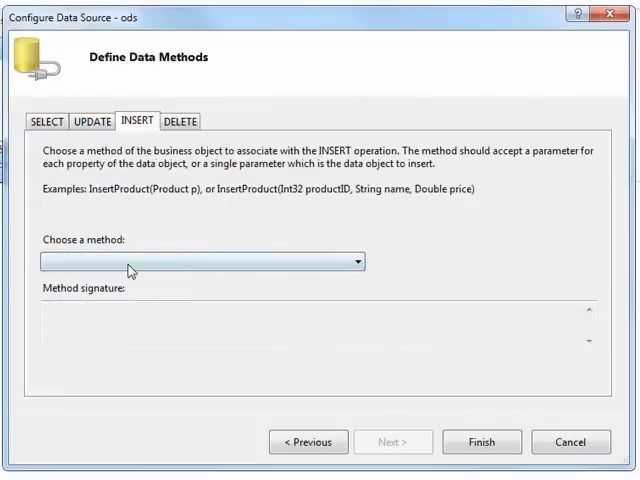
click(200, 260)
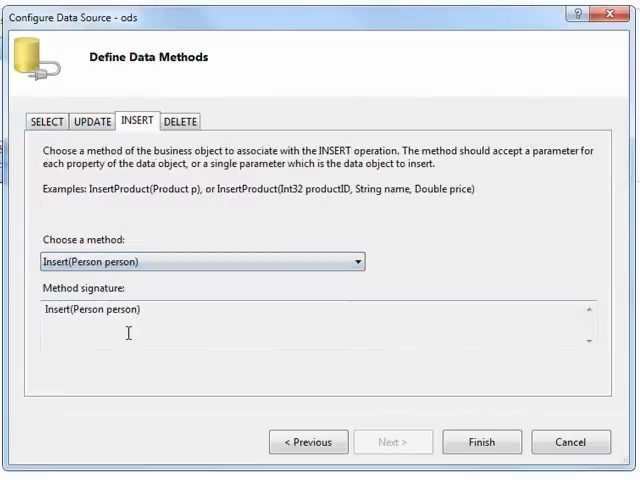
click(180, 120)
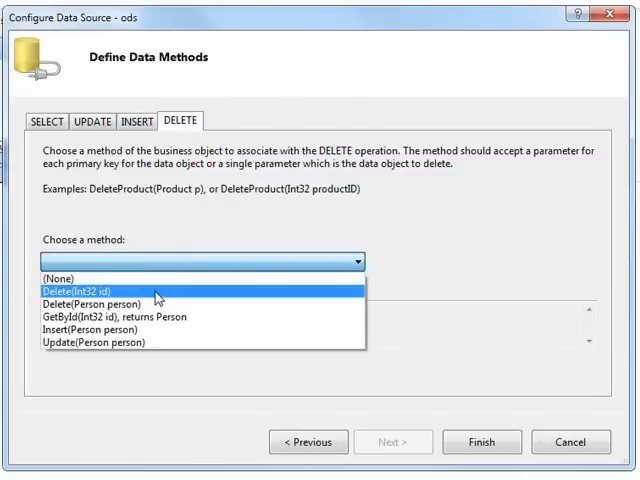
click(100, 292)
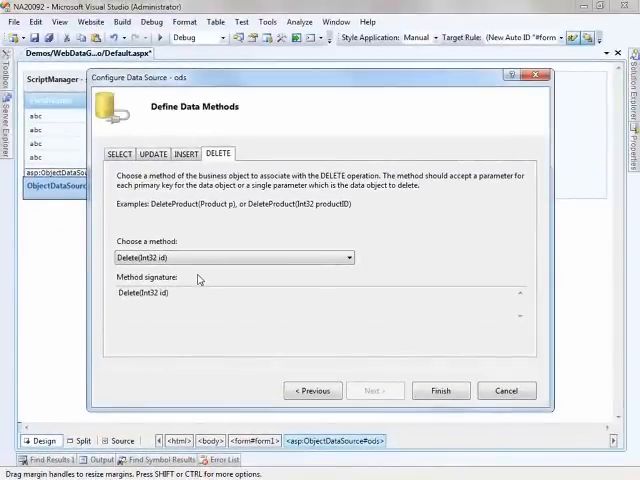
click(440, 390)
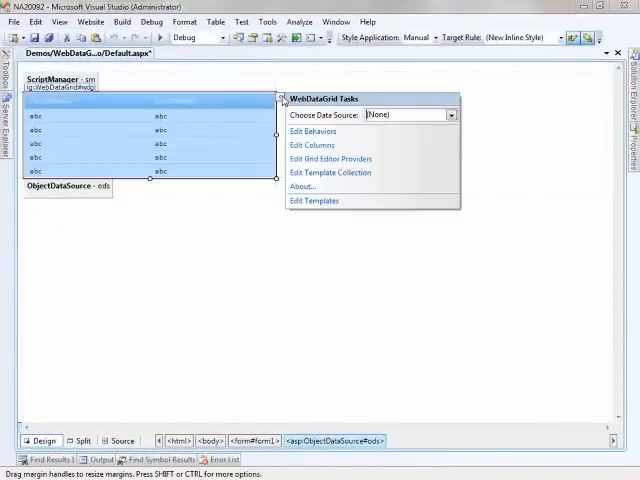
- Bind the grid to the ods data source, keeping existing columns and keys
click(450, 116)
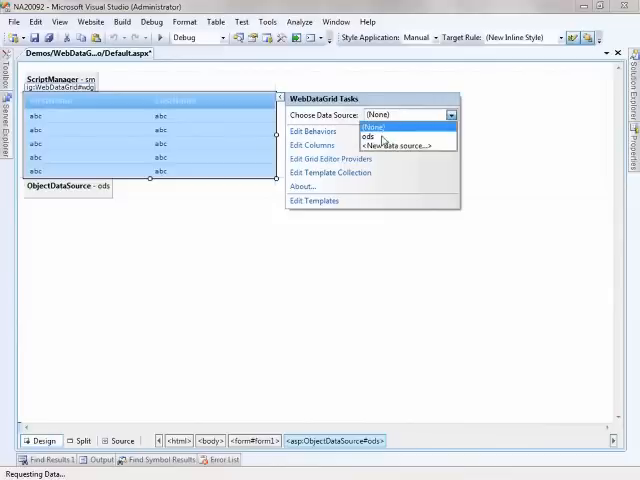
click(376, 136)
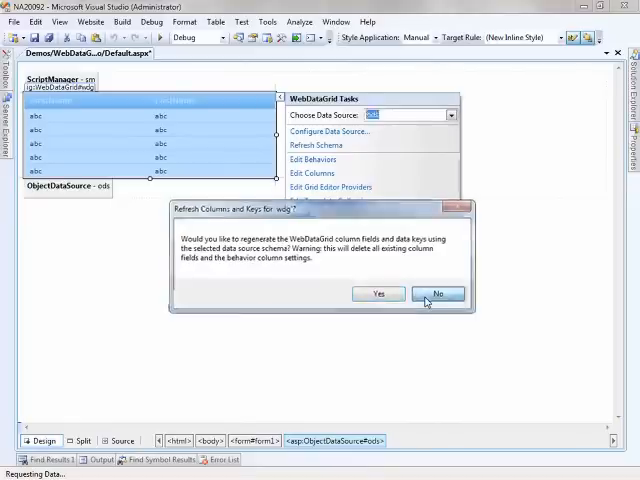
click(438, 292)
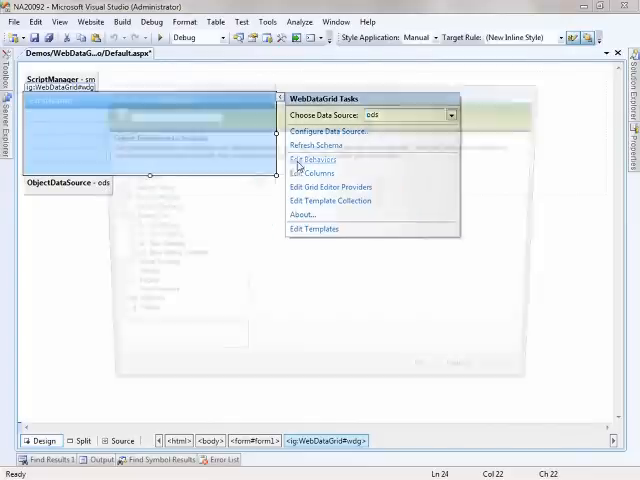
- Enable Editing Core with Row Adding and Row Deleting, plus the required Selection behavior
click(312, 160)
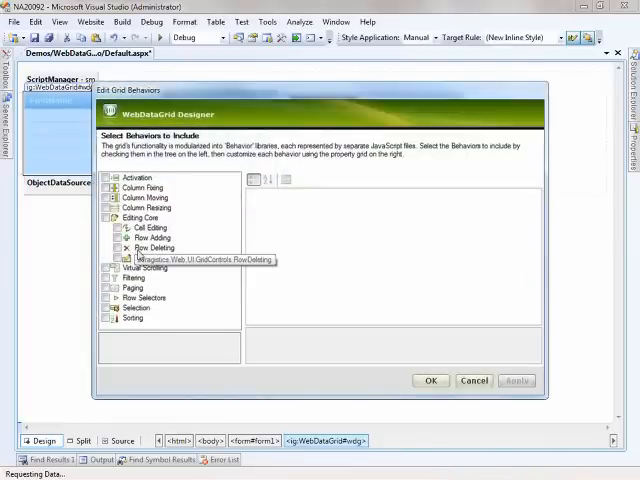
click(112, 216)
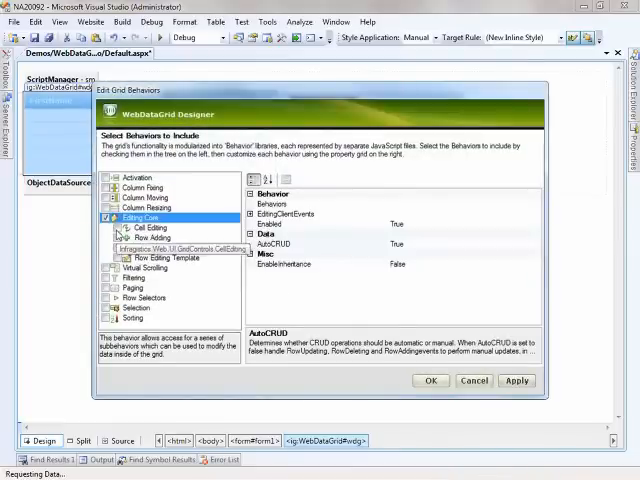
click(150, 228)
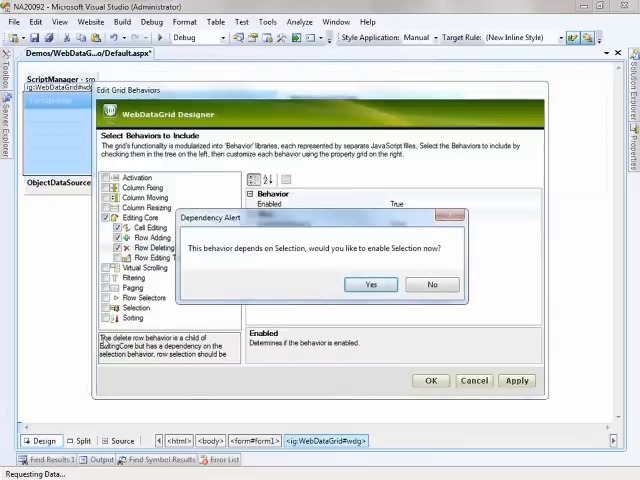
mouse_move(308, 266)
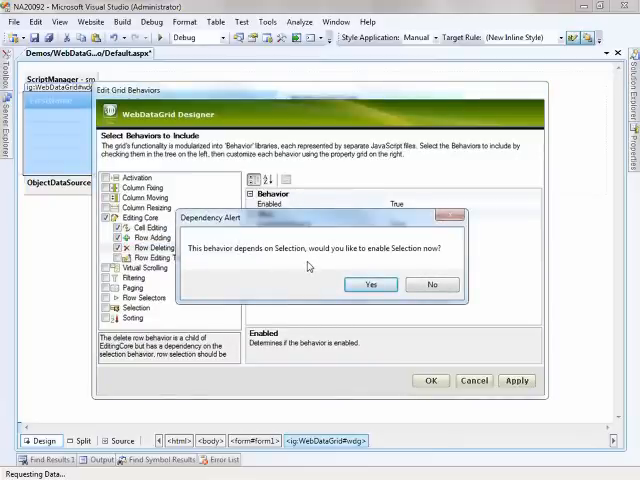
click(370, 284)
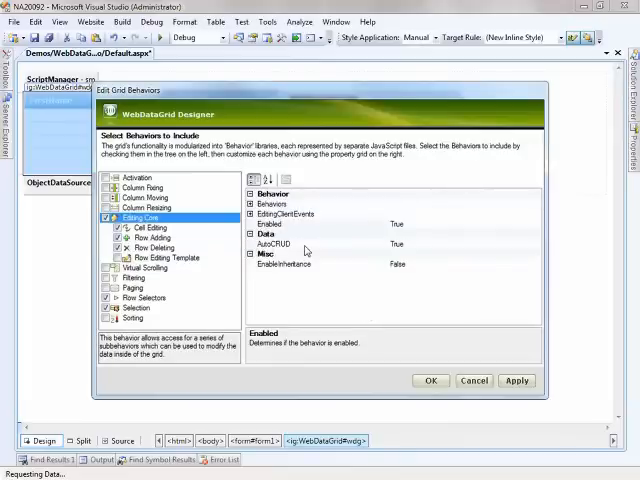
click(276, 244)
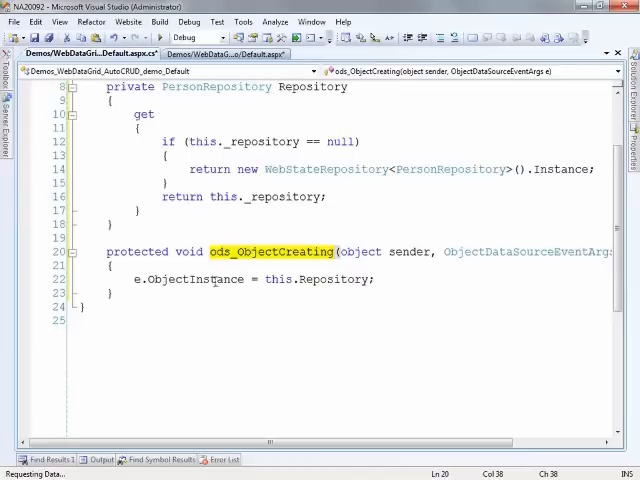
mouse_move(194, 292)
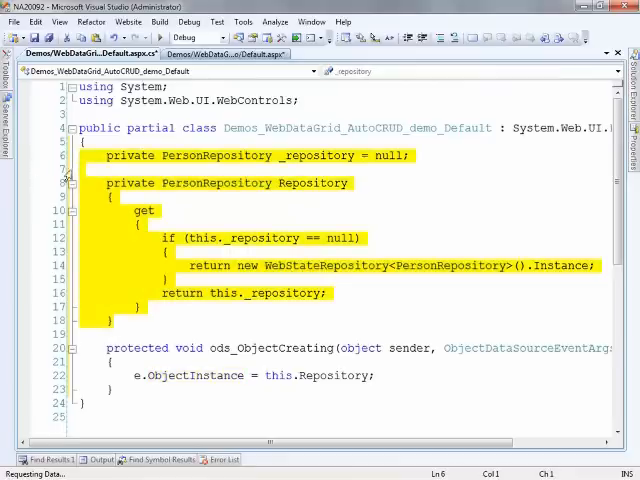
mouse_move(220, 220)
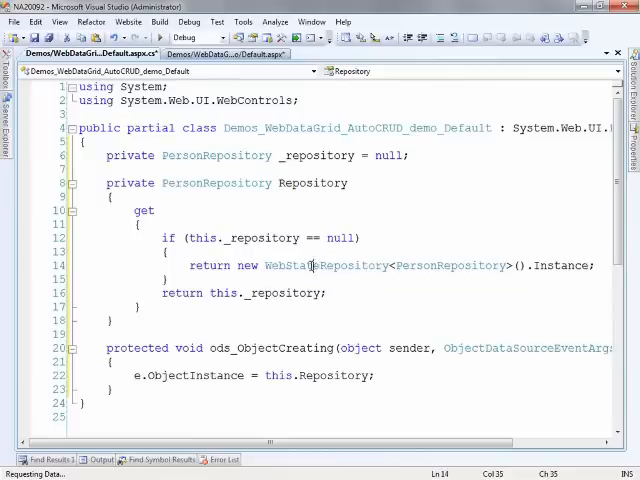
- Review the Repository property and ods_ObjectCreating handler in Default.aspx.cs
double_click(324, 264)
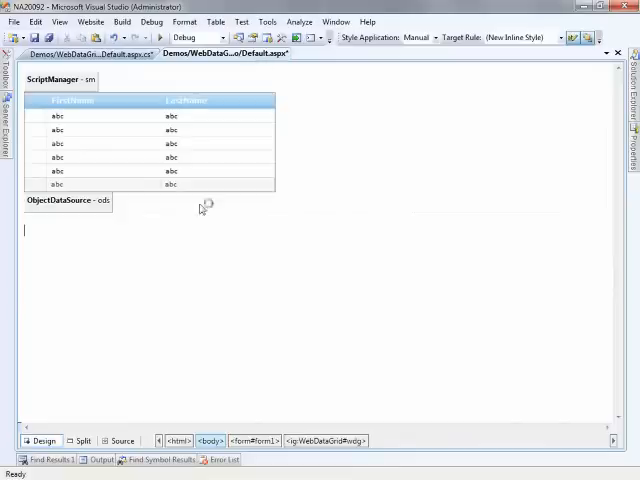
- Add onobjectcreating="ods_ObjectCreating" to the ObjectDataSource markup and run the page
click(104, 440)
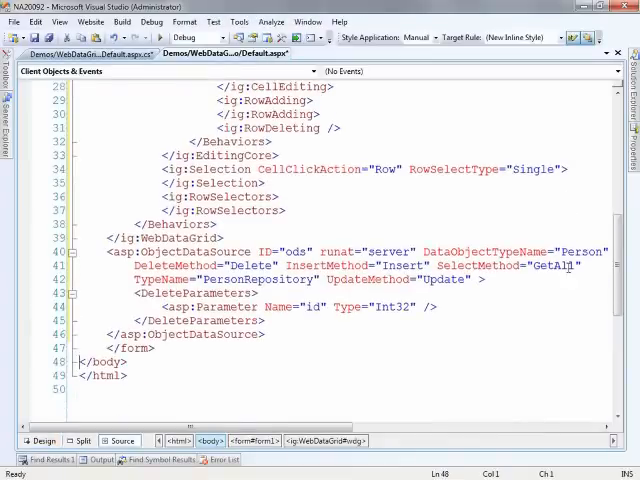
key(enter)
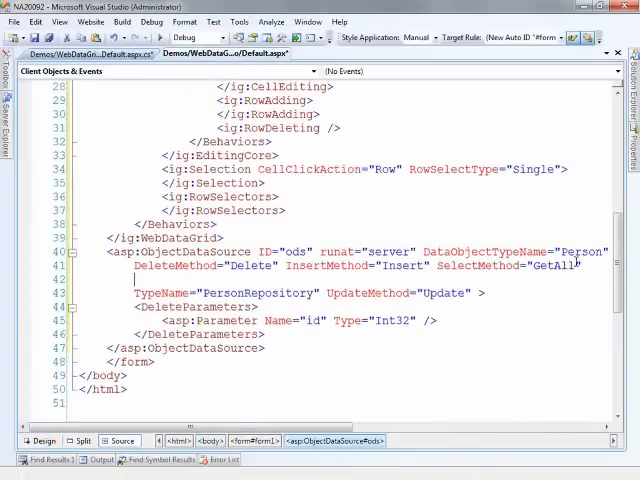
text(onobjectcreating="ods_ObjectCreating")
text(<asp:Button Text="Update" runat="server" />)
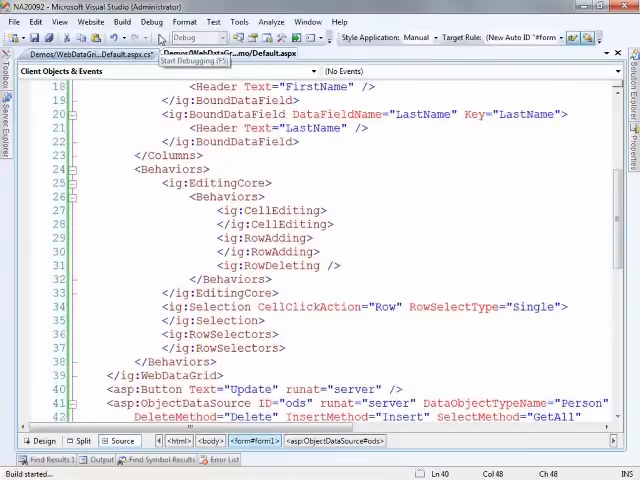
click(204, 36)
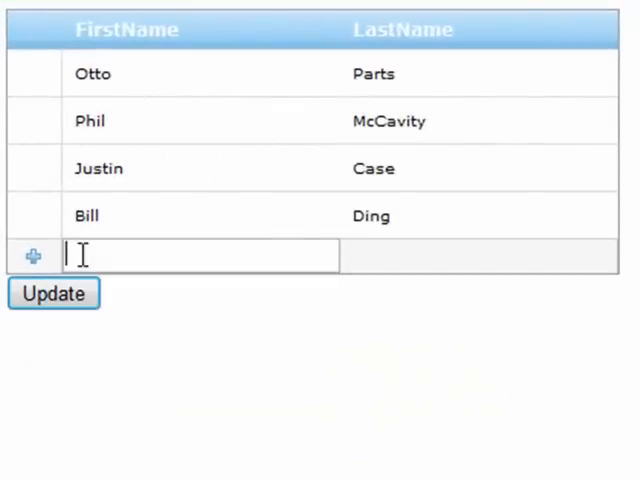
- Add a Jon Doe row via the add-new row
text(Jon)
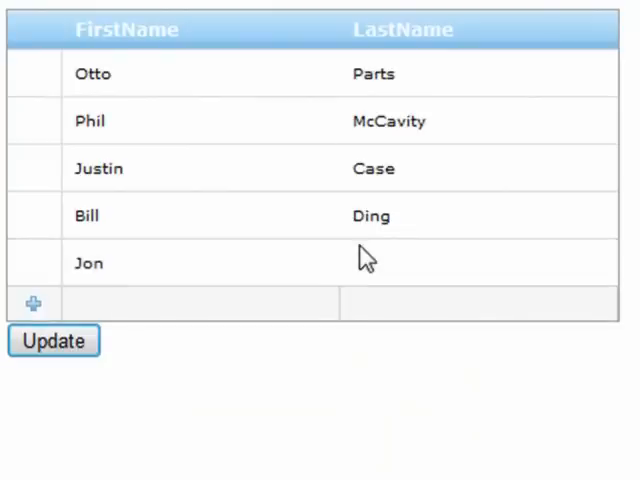
mouse_move(336, 308)
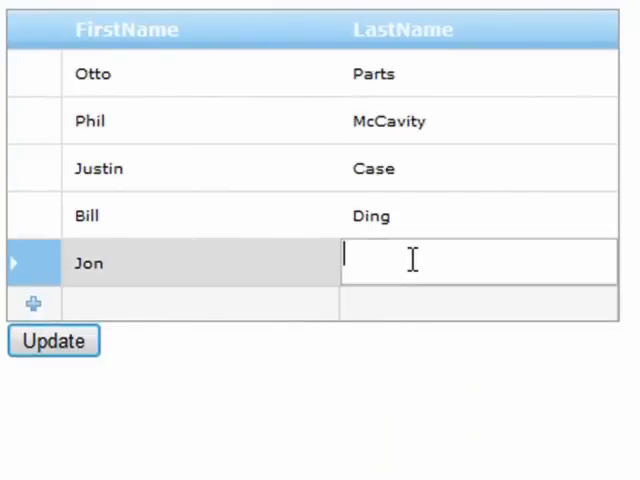
text(Doe)
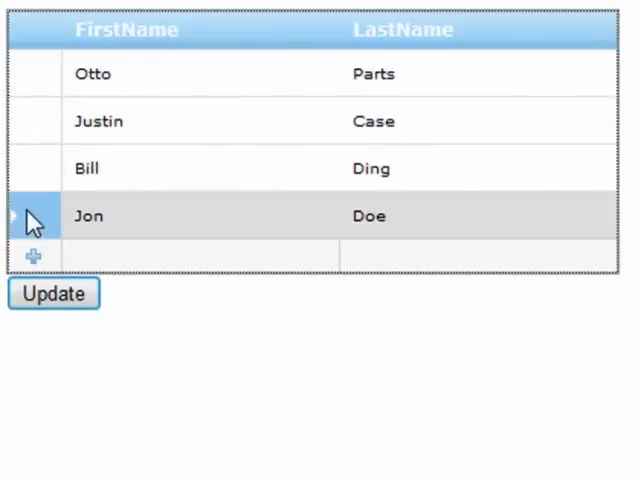
- Overwrite Justin's first name with junk text and change Otto's last name
double_click(98, 120)
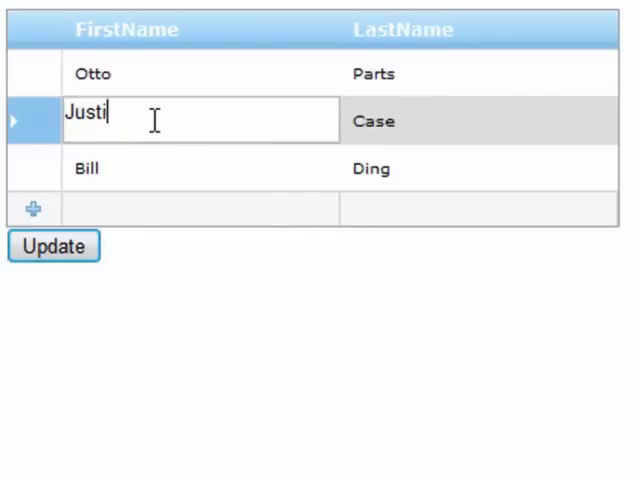
text(asdfjasdlfalk)
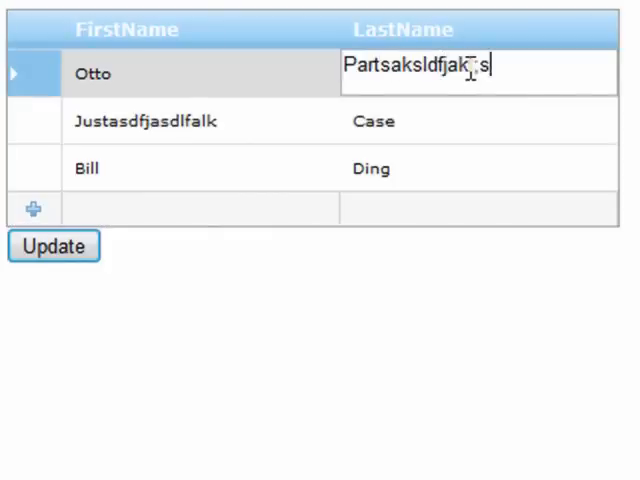
click(52, 246)
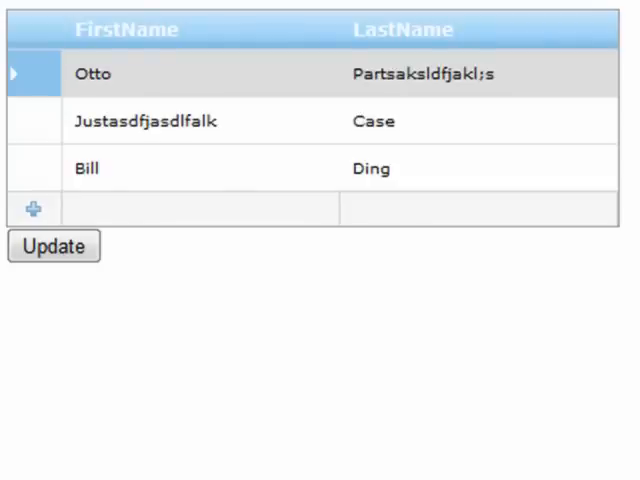